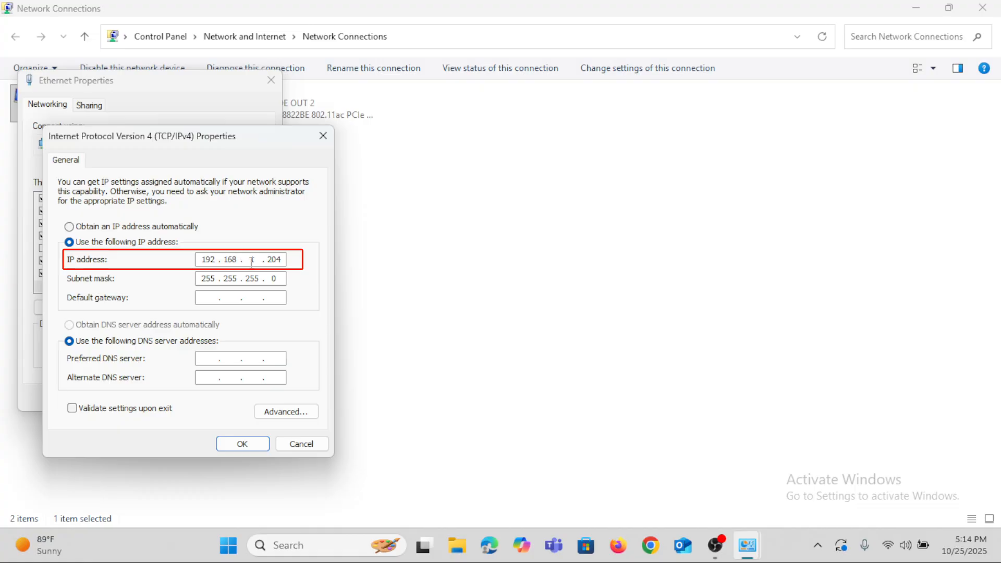
Finish the IP address as 192.168.1.204 and confirm both IPv4 and Ethernet Properties dialogs.
type("1")
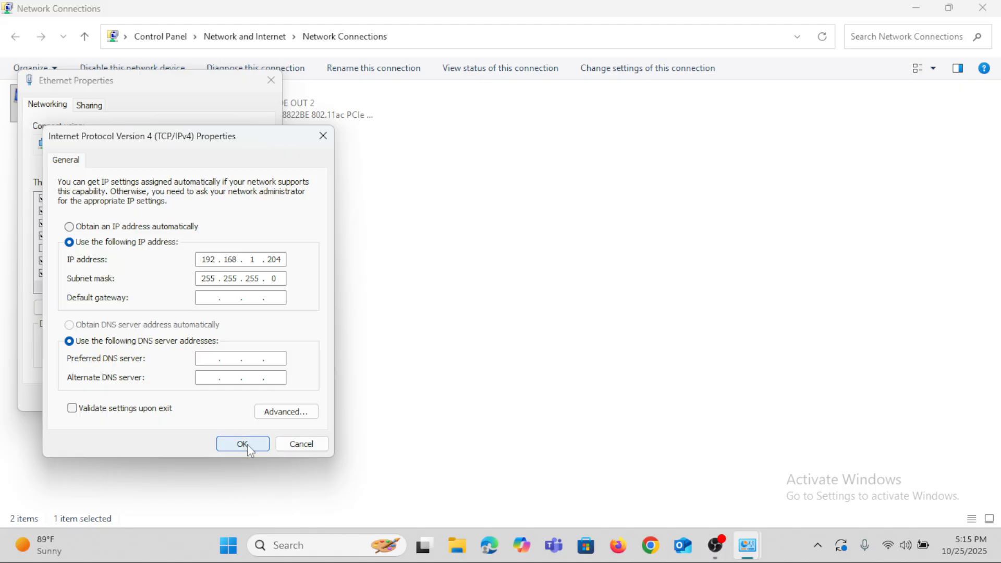
left_click(243, 443)
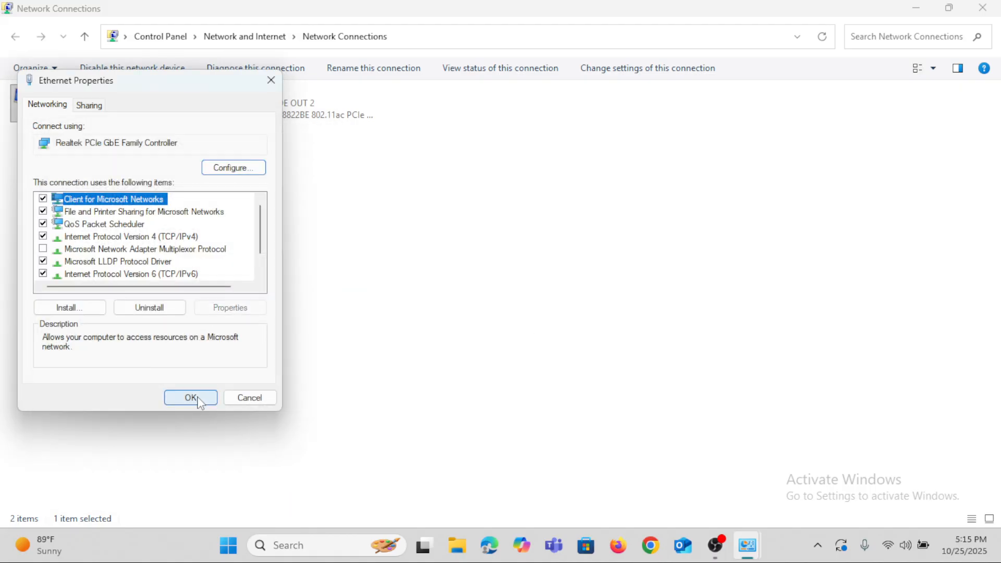
left_click(190, 397)
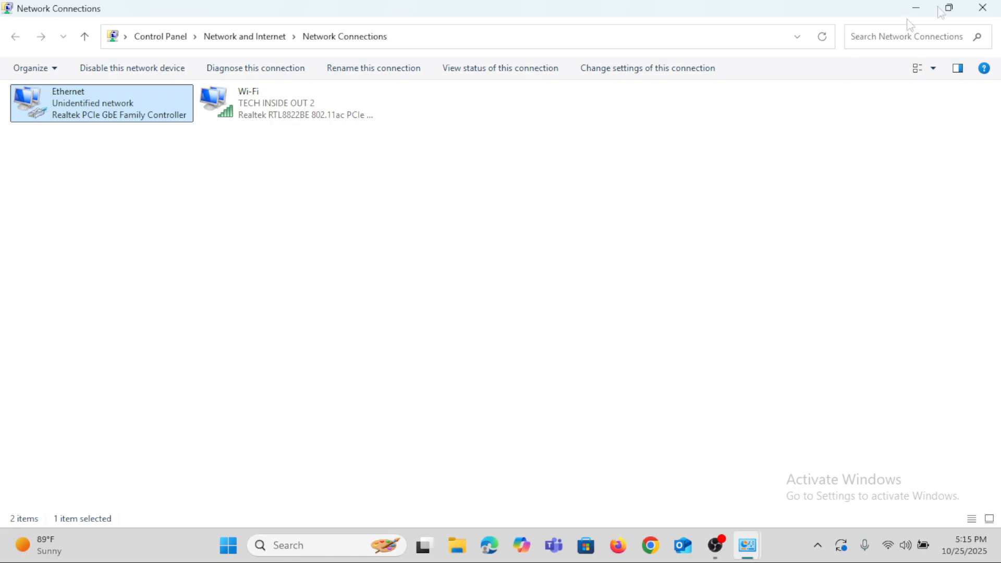
mouse_move(981, 8)
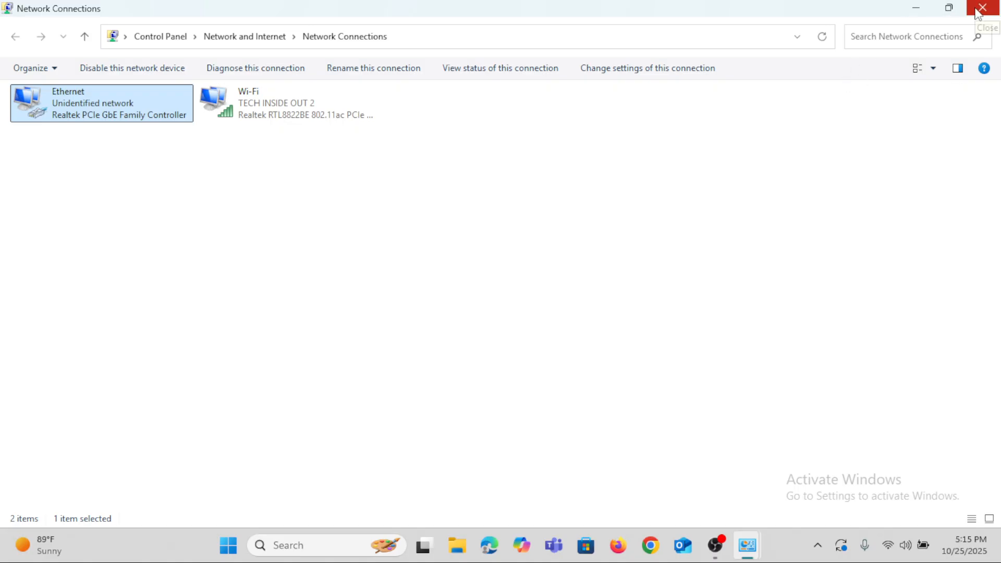
Close Network Connections and launch Command Prompt by searching for 'cmd'.
left_click(988, 8)
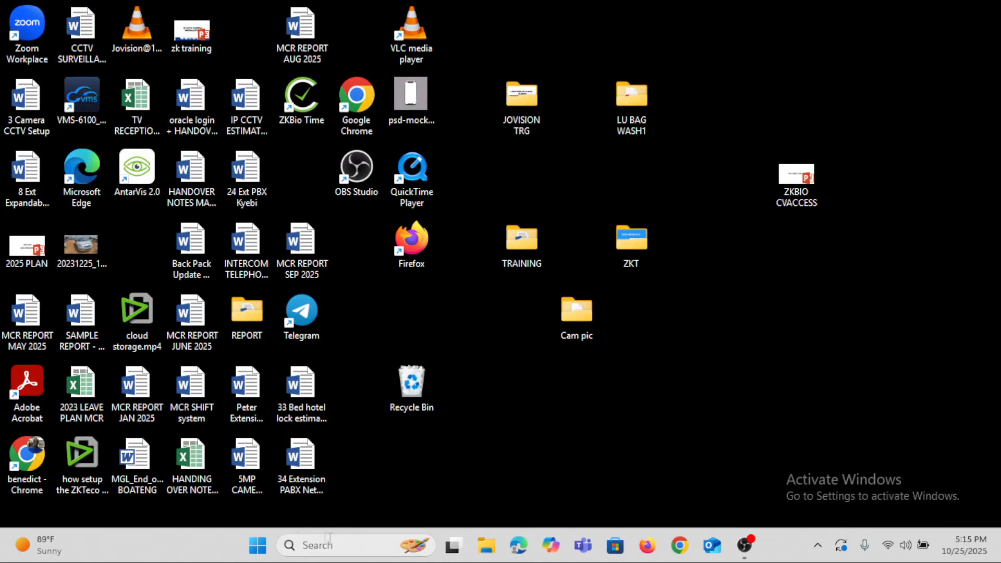
left_click(319, 544)
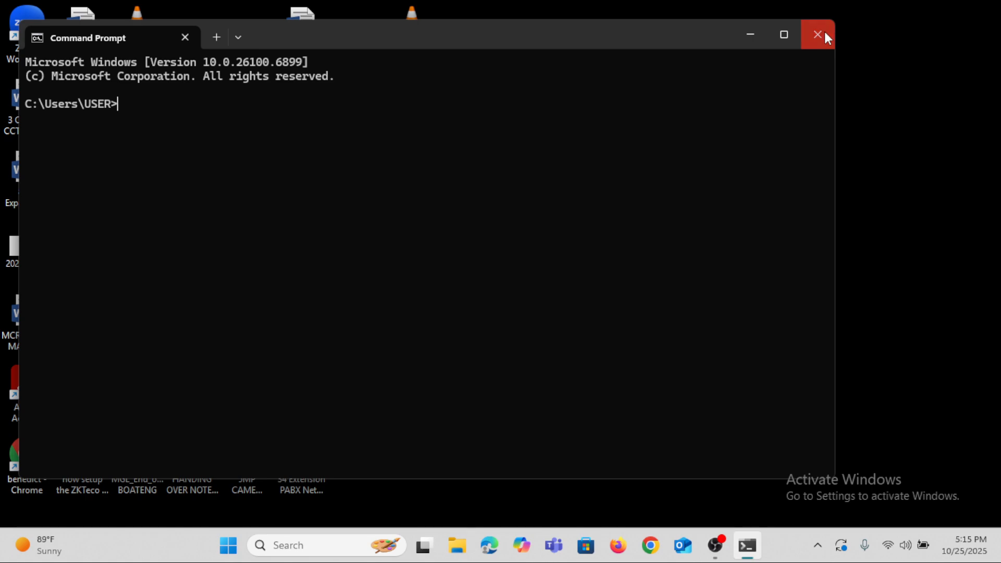
left_click(816, 34)
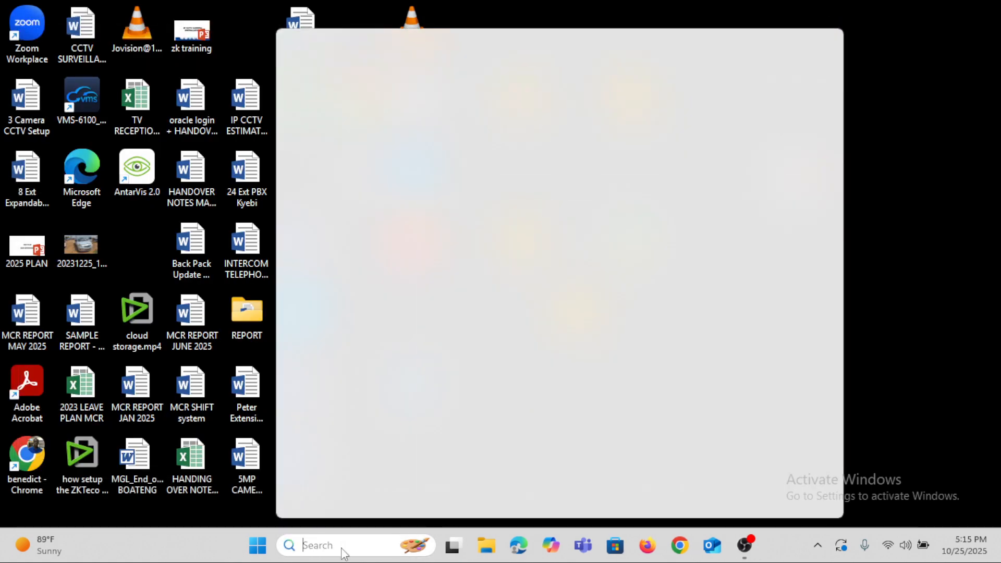
type("cmd")
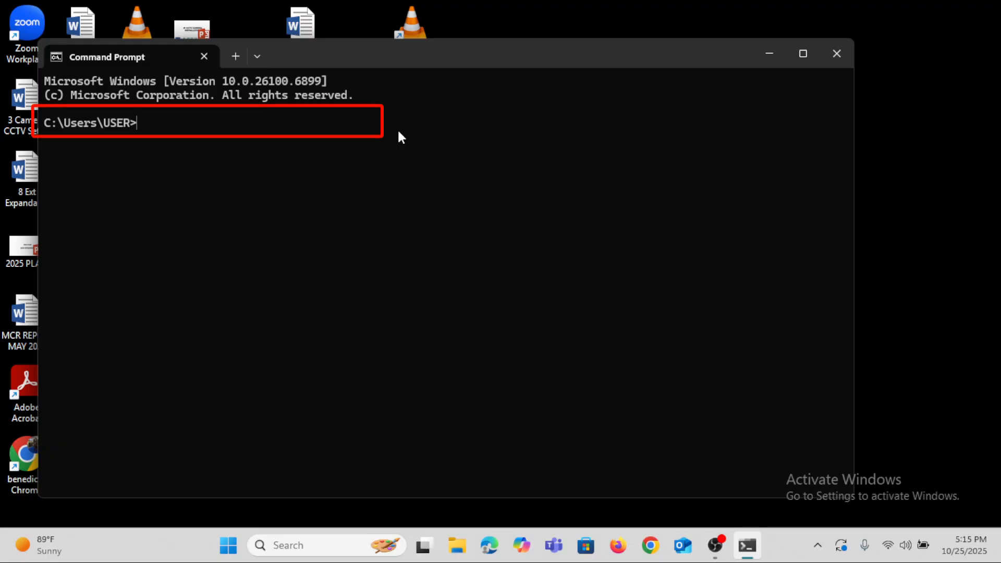
Run 'ping 192.168.1.86' to test the connection to the IP camera.
type("pi")
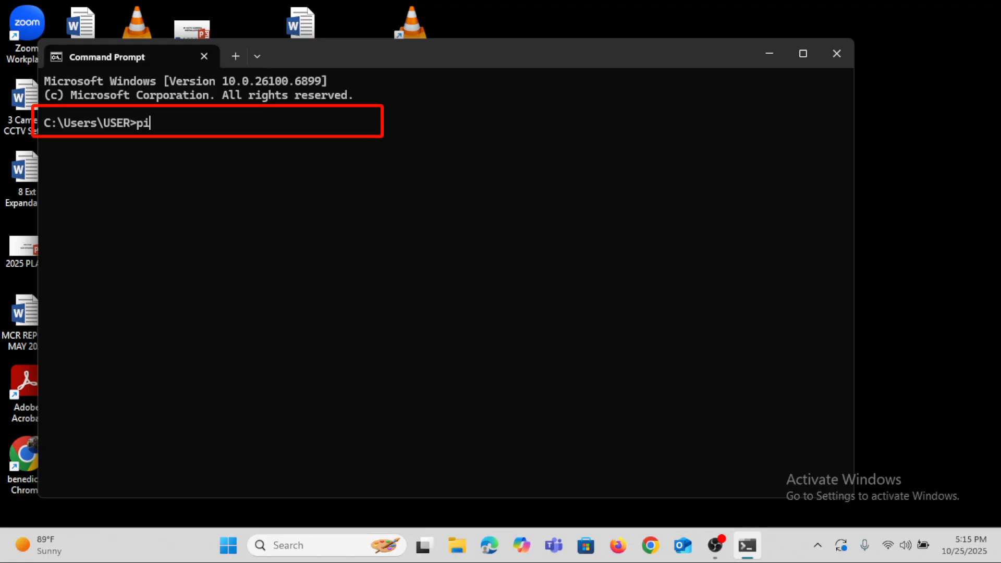
type("ng")
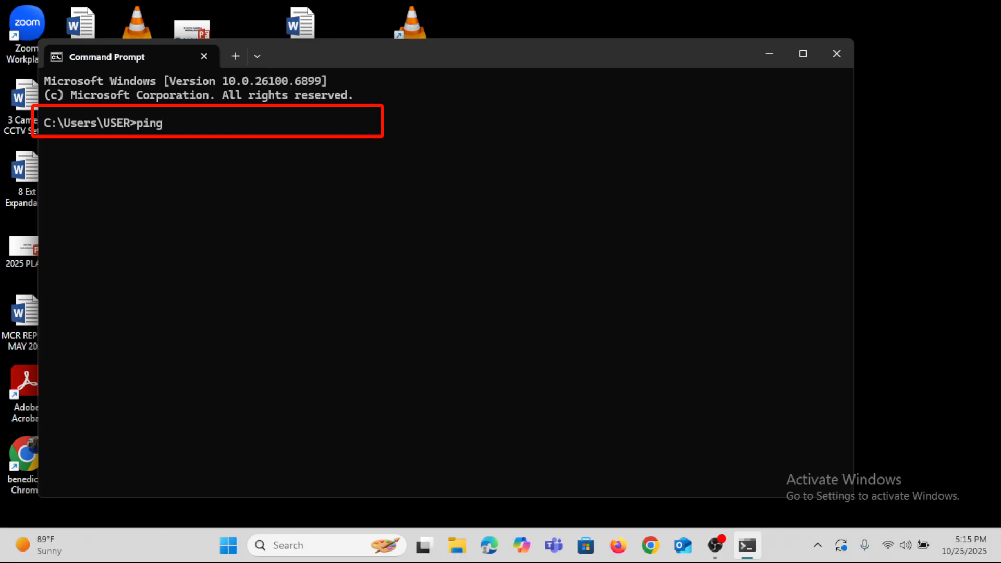
type("19")
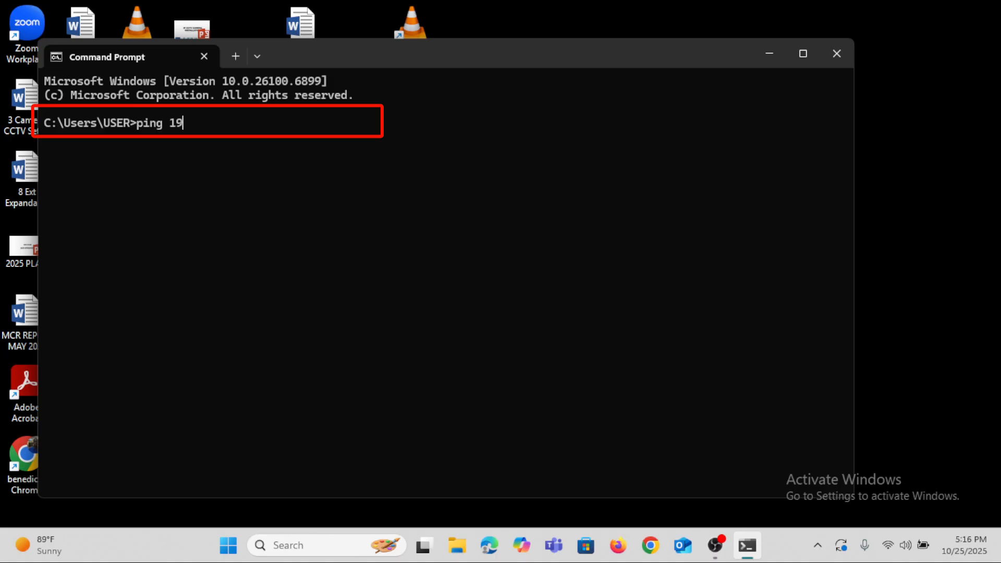
type("2.1")
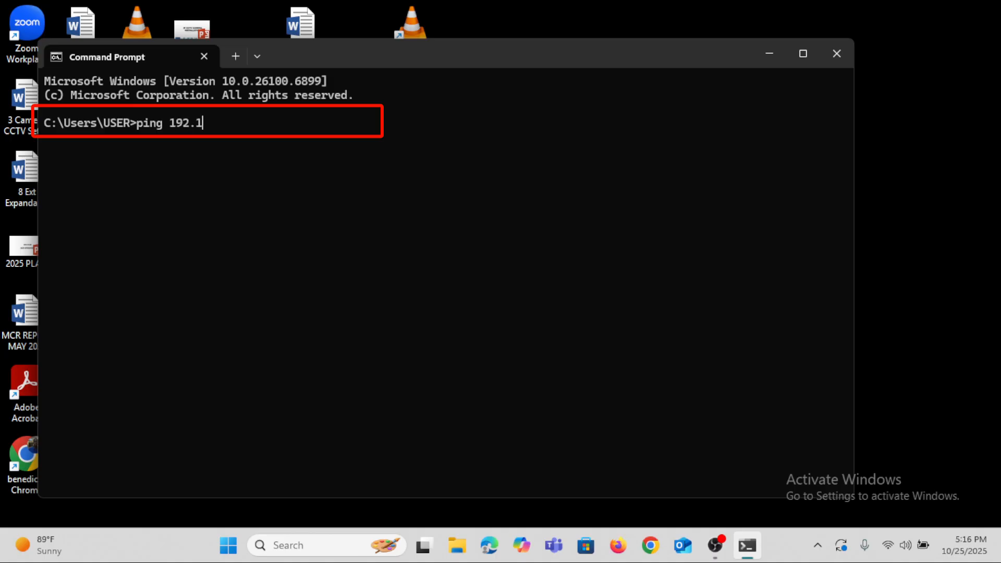
type("68")
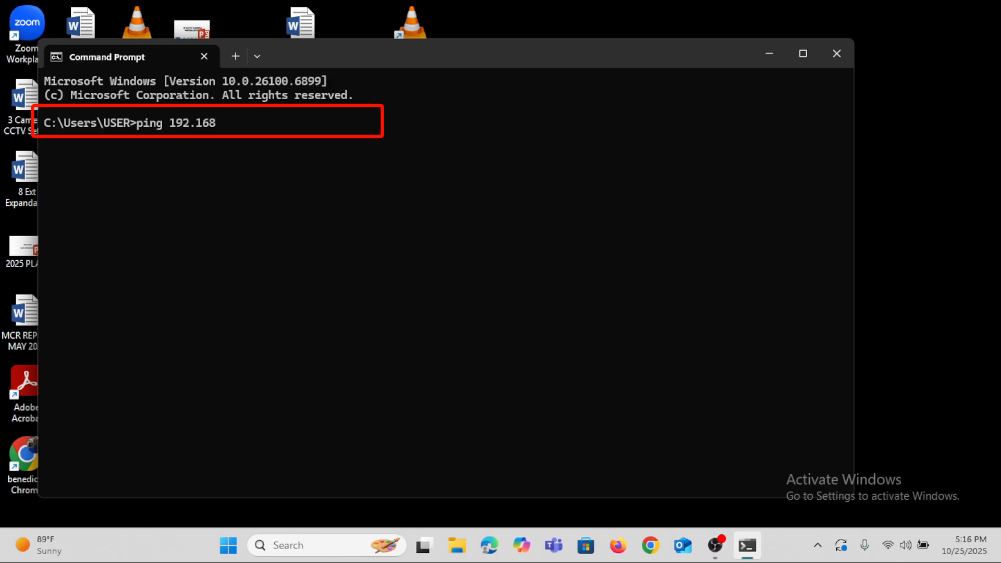
type(".1.")
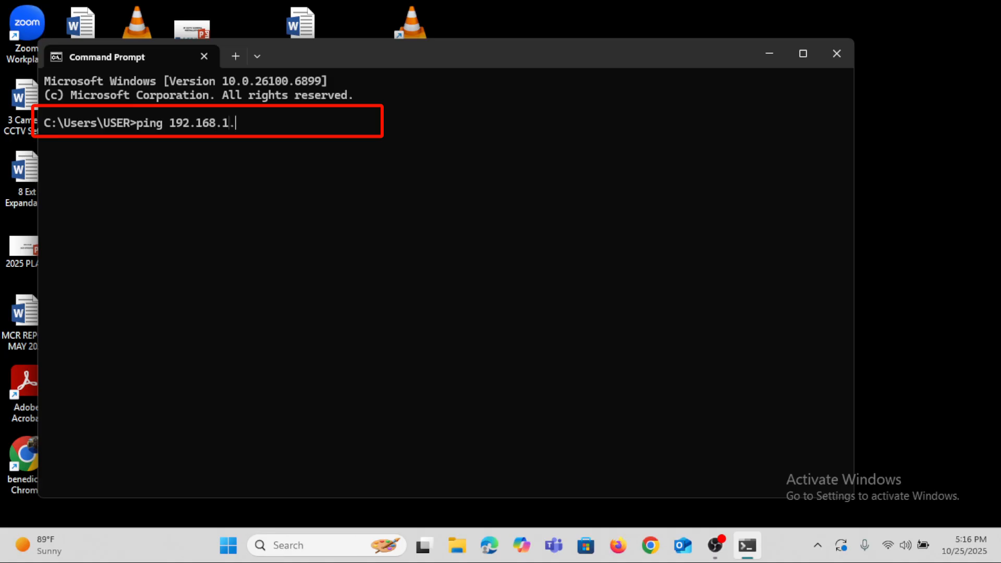
type("8")
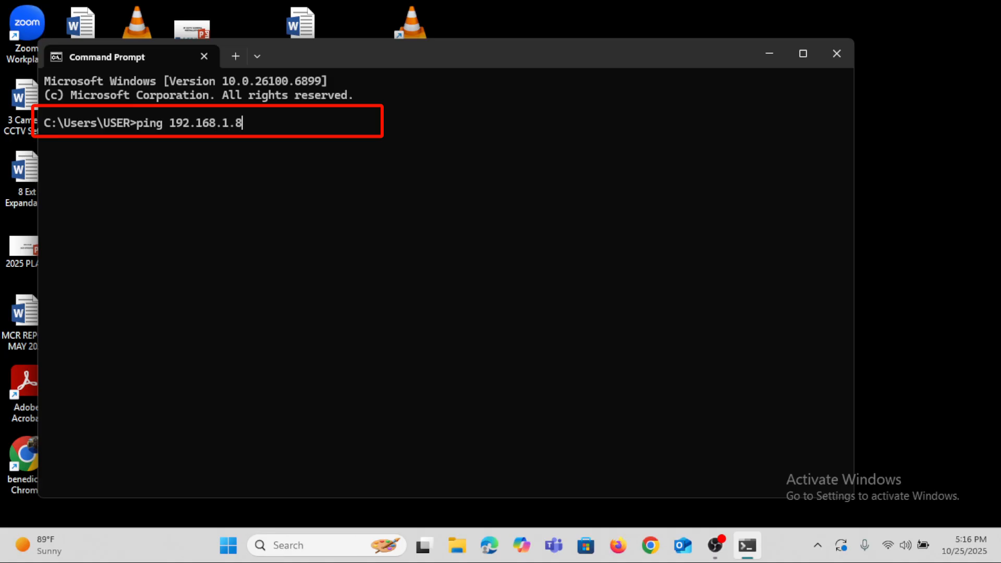
type("6")
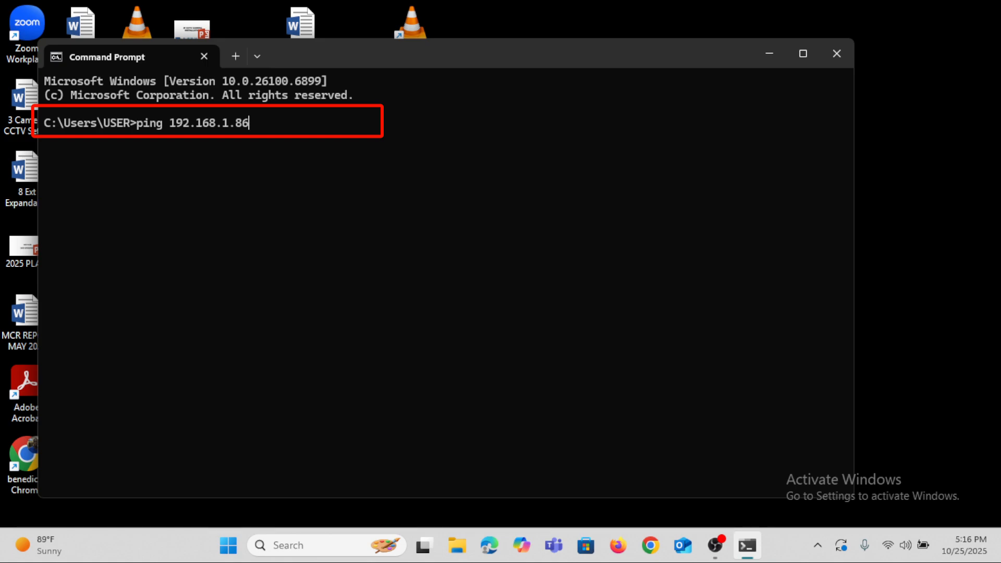
key("enter")
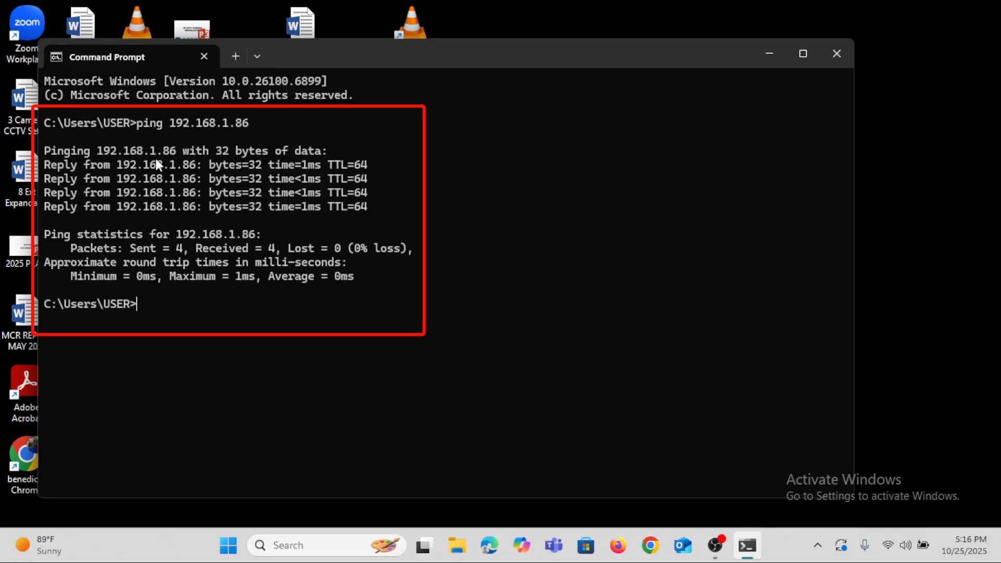
mouse_move(251, 167)
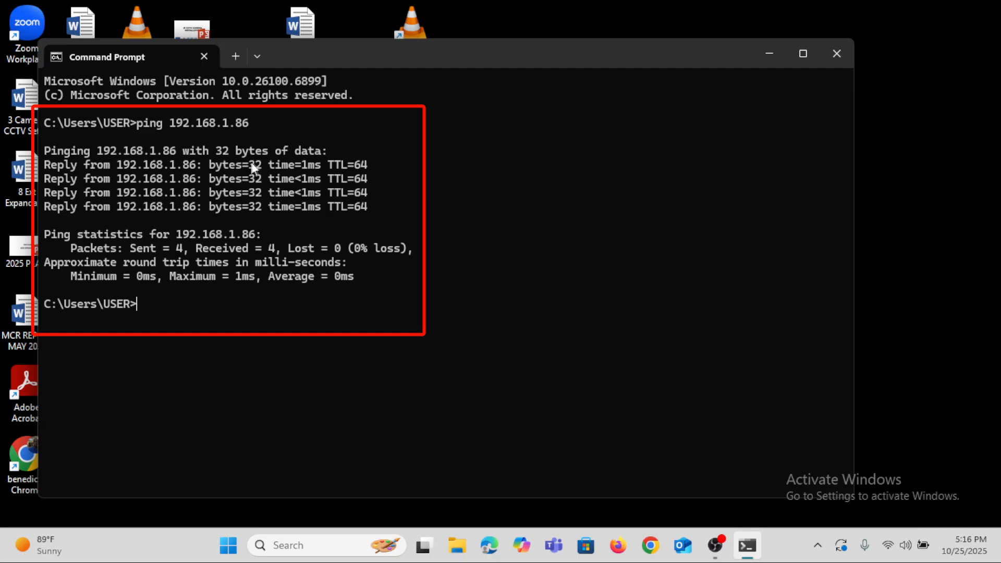
mouse_move(73, 216)
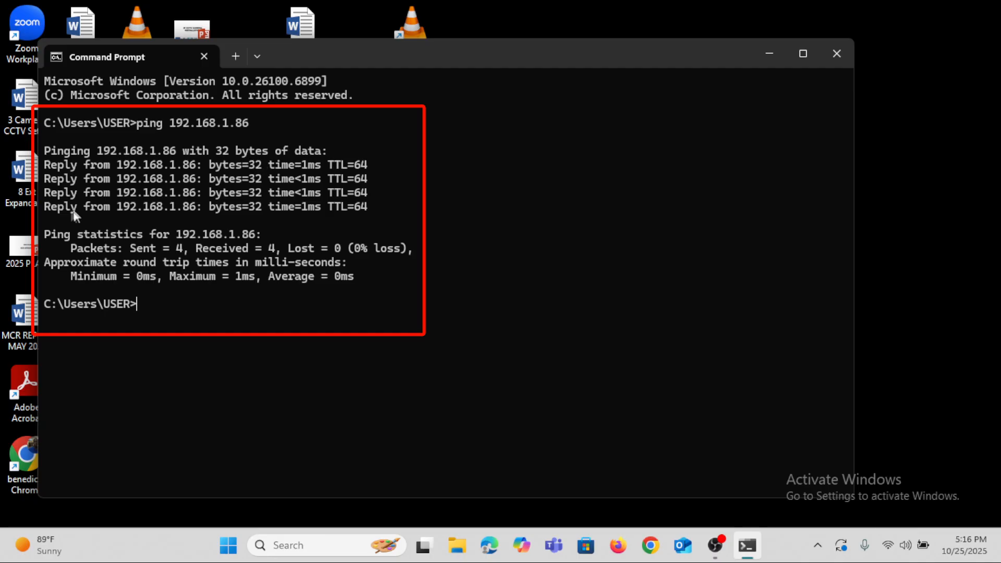
mouse_move(184, 181)
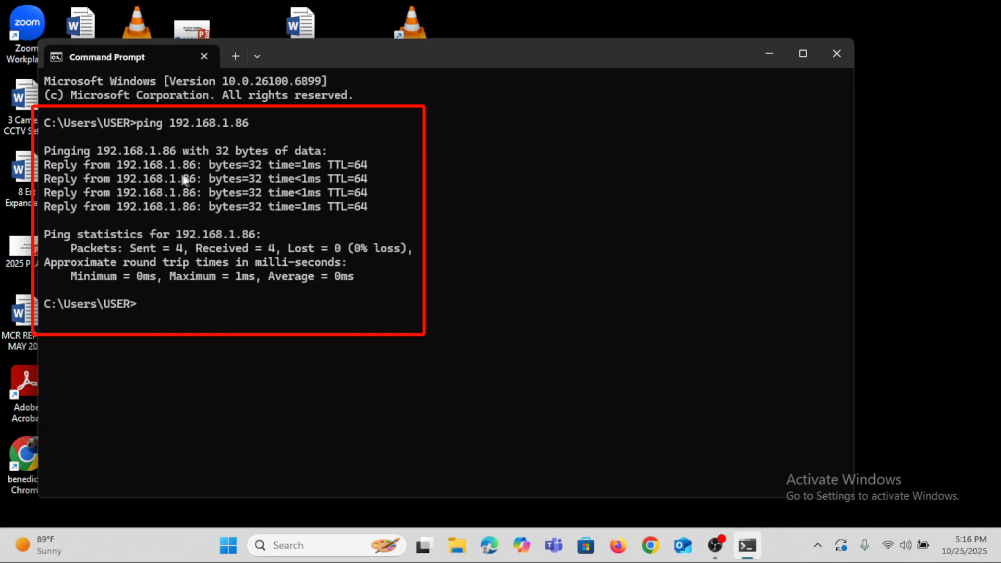
mouse_move(242, 221)
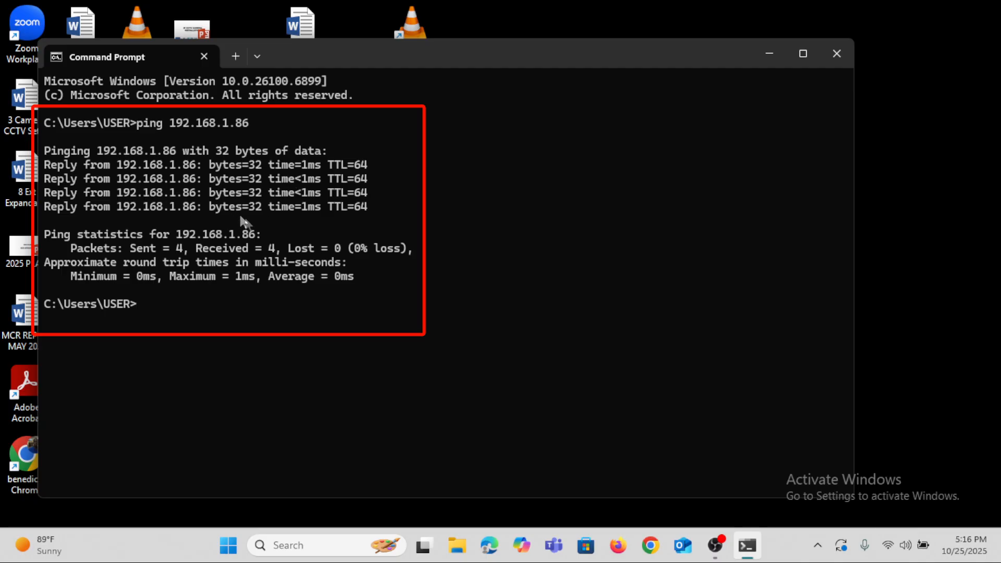
mouse_move(273, 212)
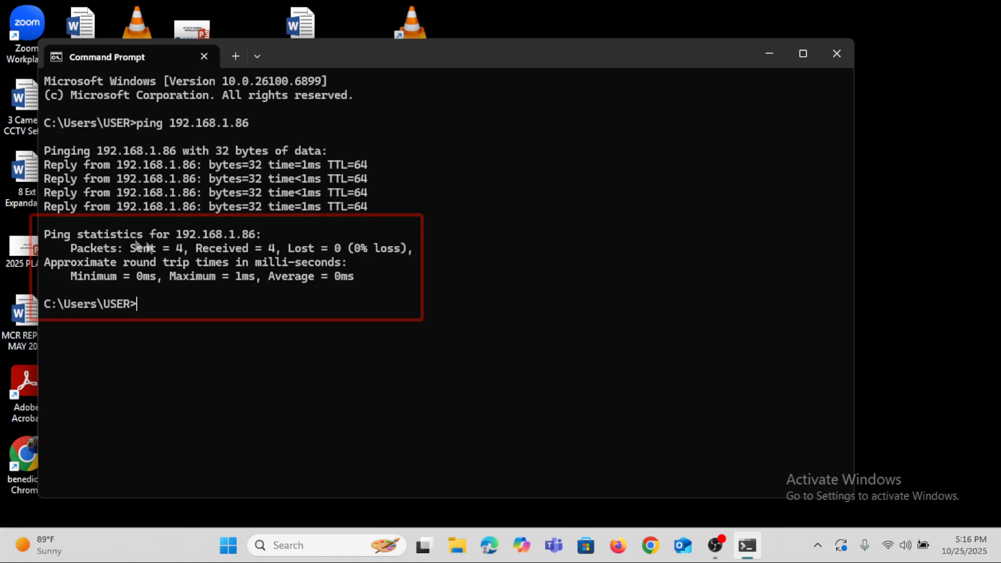
mouse_move(99, 262)
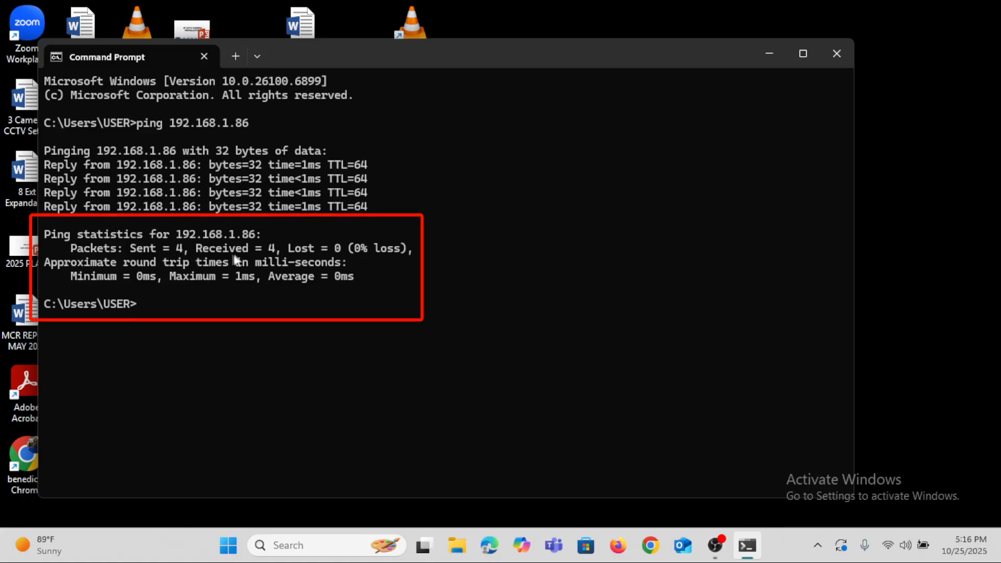
mouse_move(274, 258)
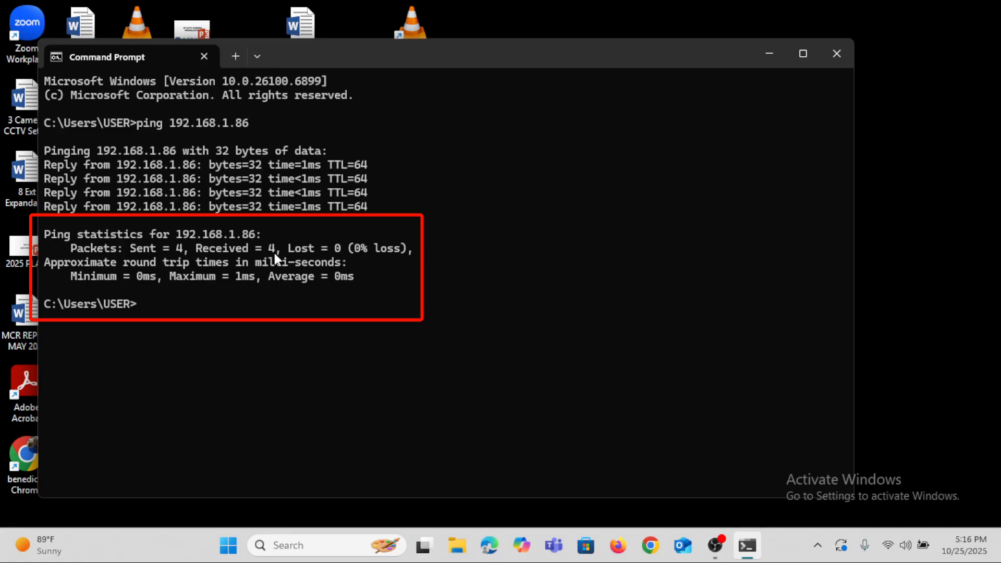
mouse_move(343, 261)
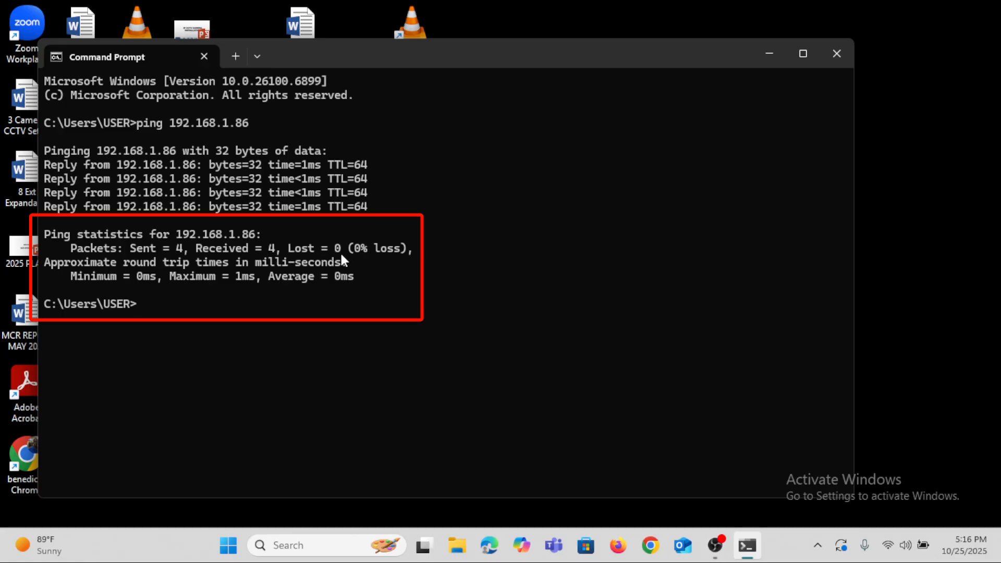